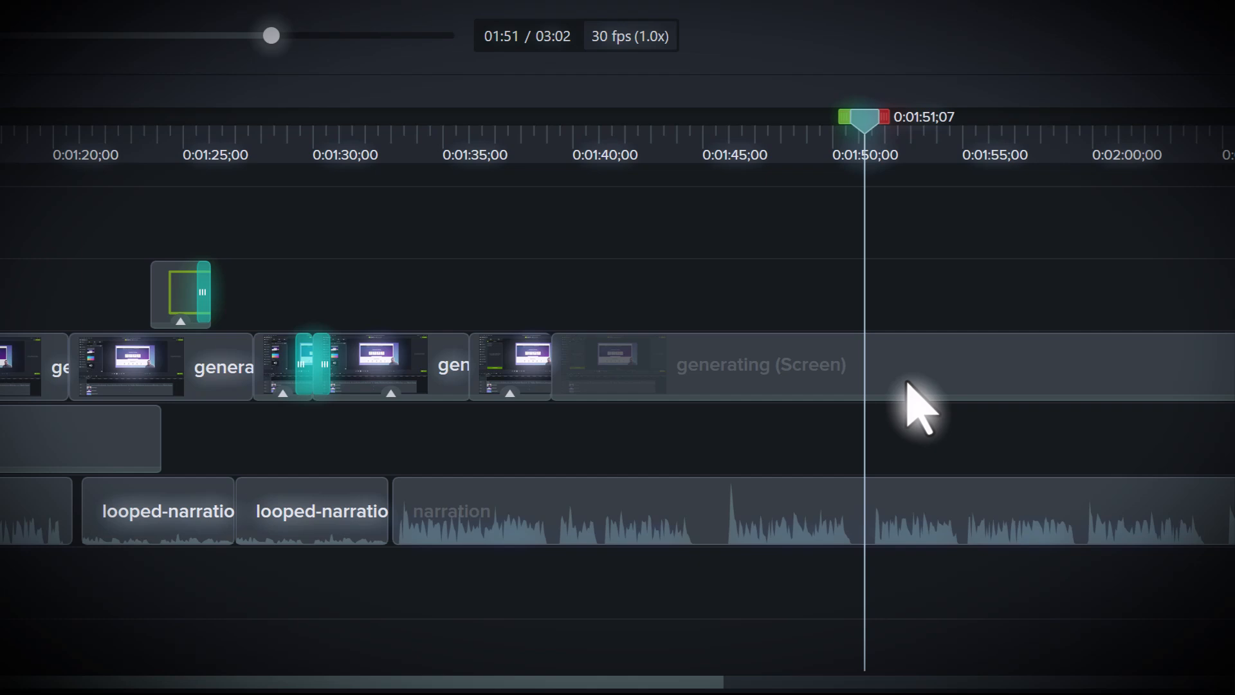
Step: Bring the project with the single Screen Recording clip on Track 3 into view
left_click(706, 365)
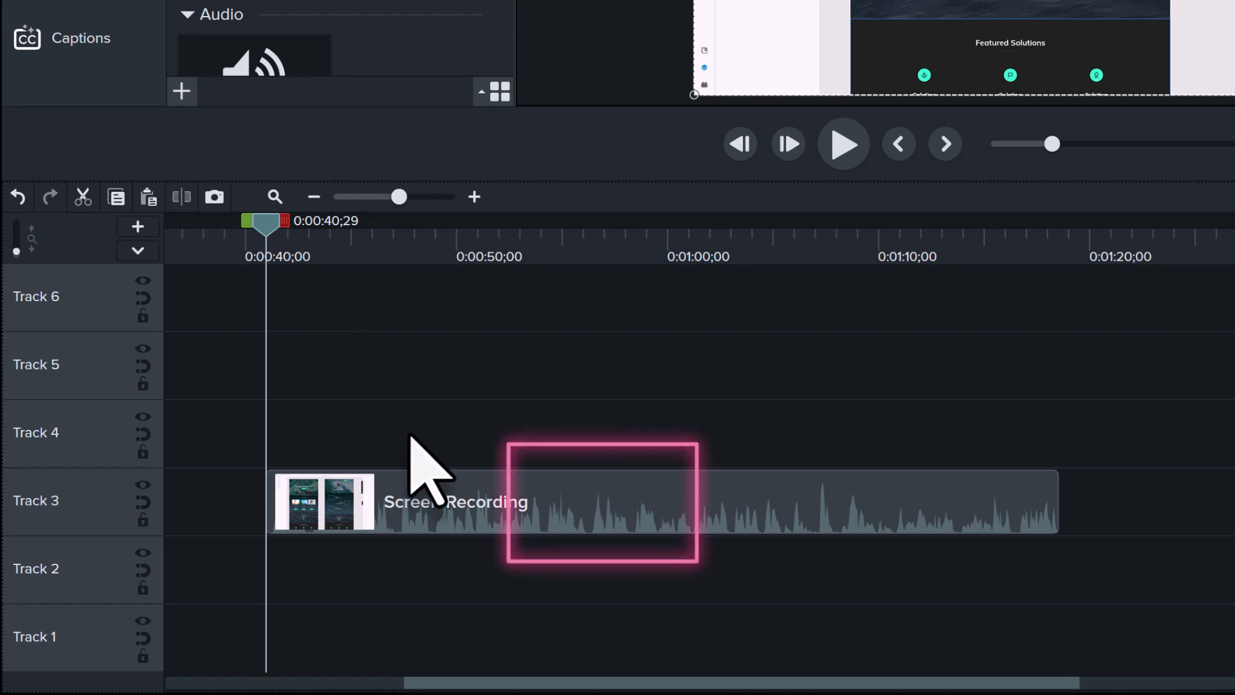
Step: Split the Screen Recording clip at 0:54;07 and trim the first piece shorter, leaving a gap
left_click(599, 501)
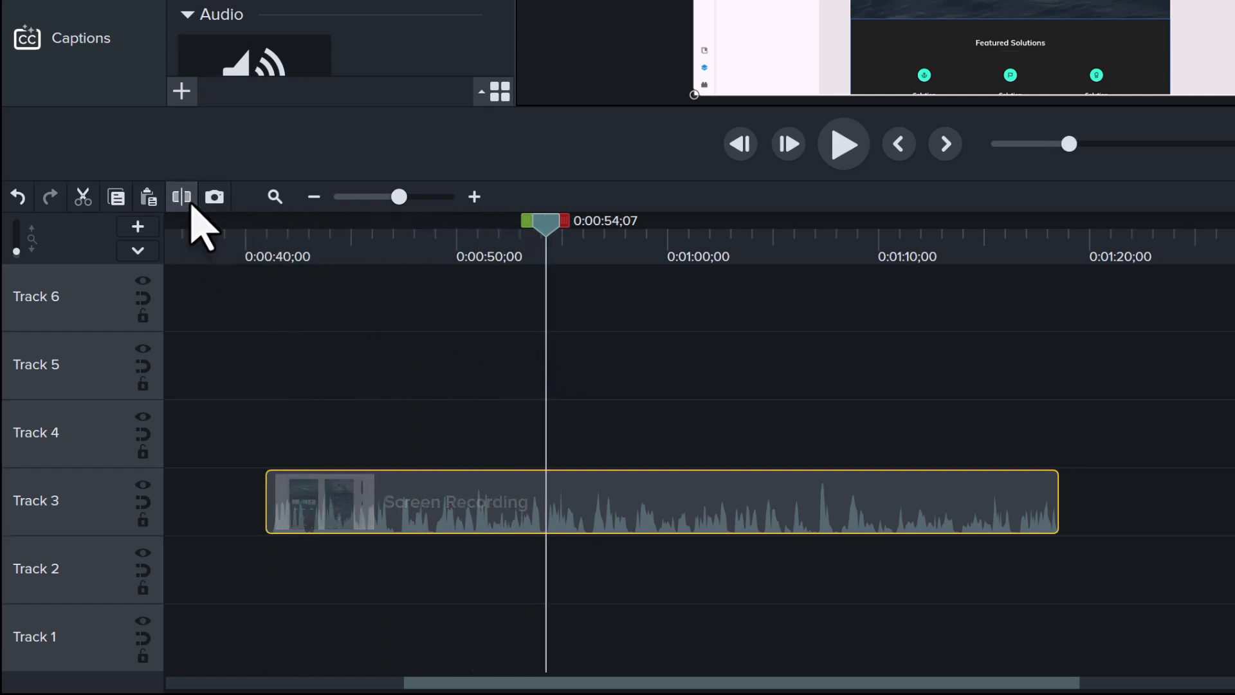
left_click(182, 197)
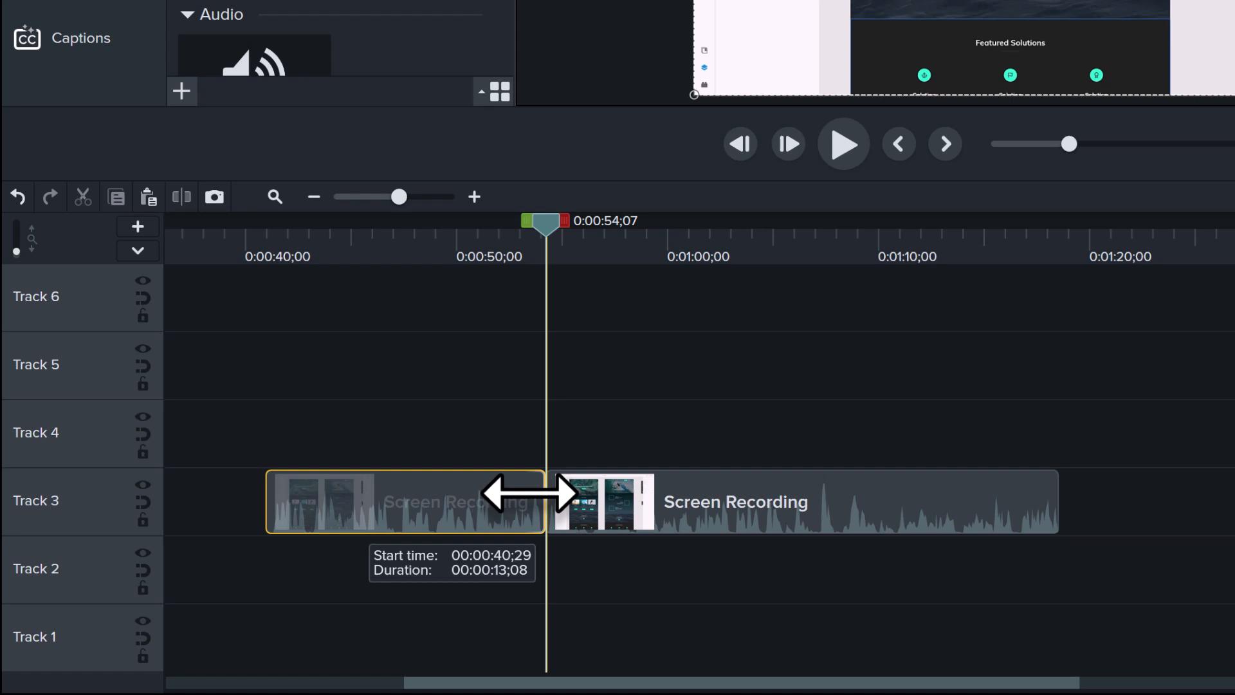
left_click_drag(542, 501, 494, 501)
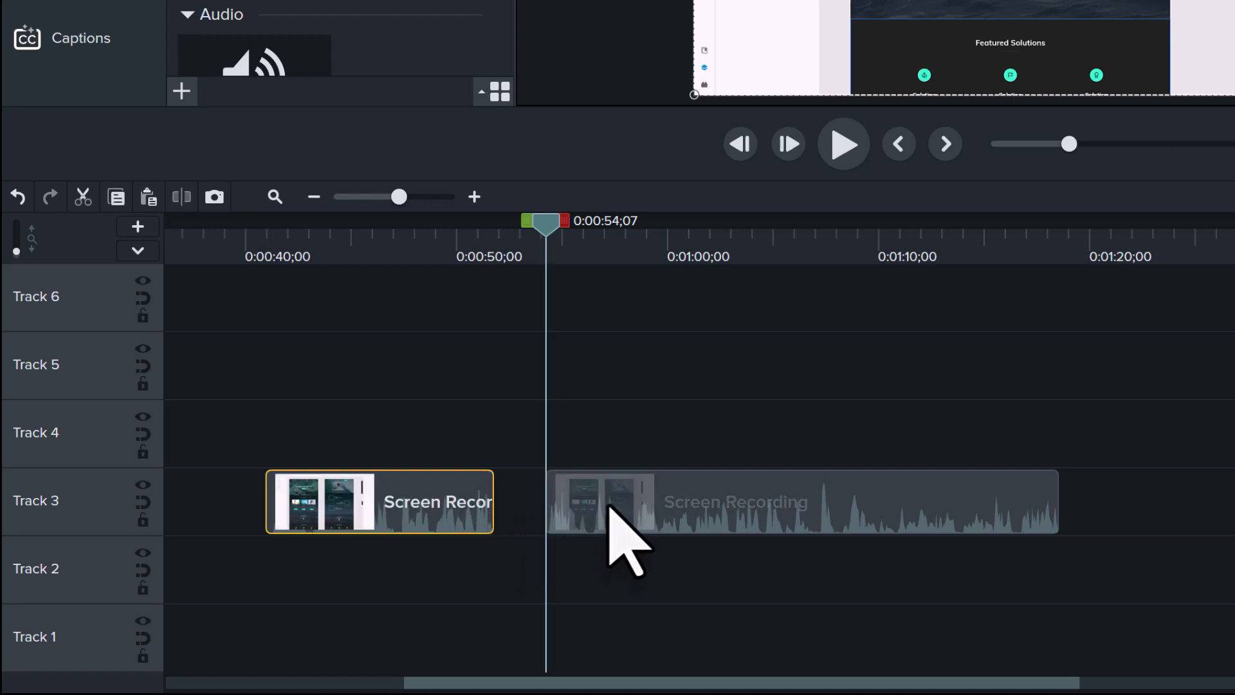
left_click(866, 502)
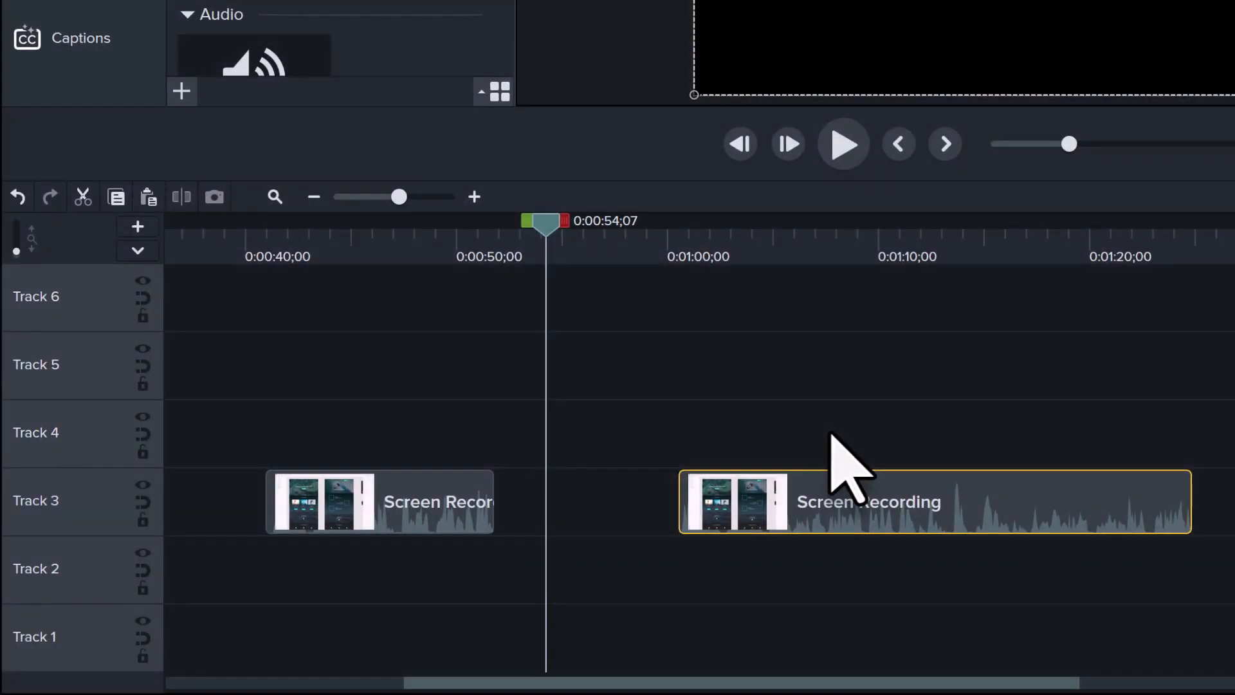
mouse_move(284, 315)
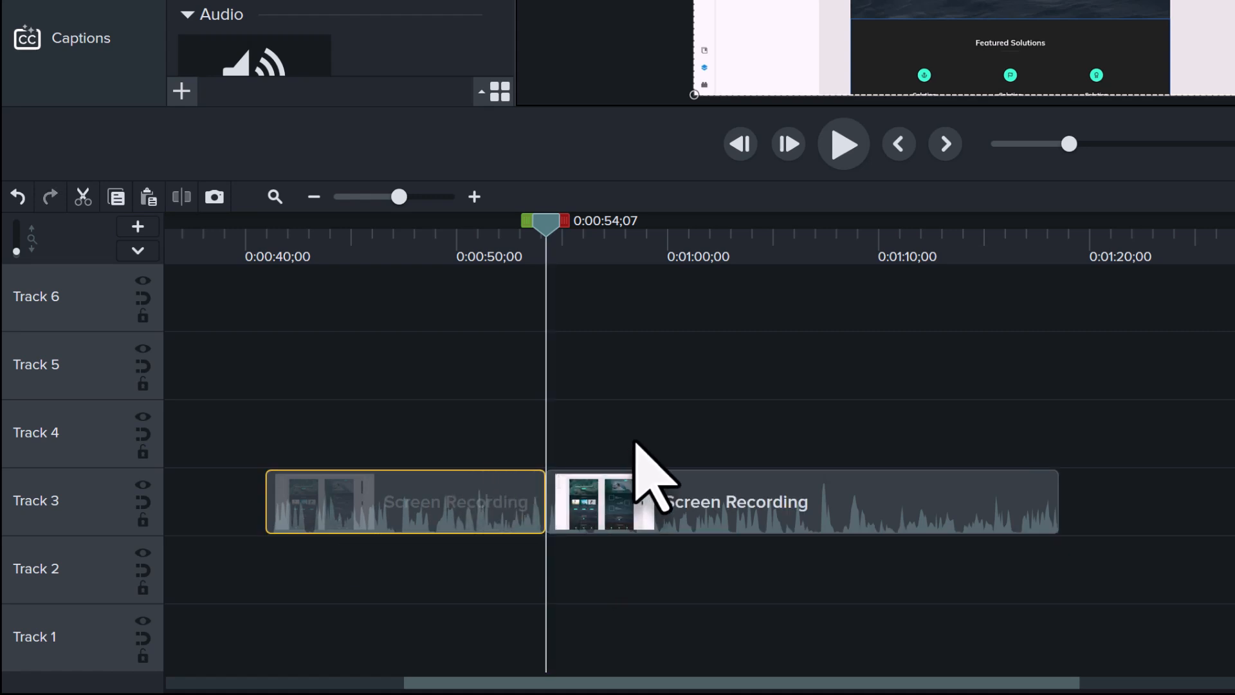
Step: Select the second half so the two pieces rejoin at 0:54;07 with no gap
left_click(787, 502)
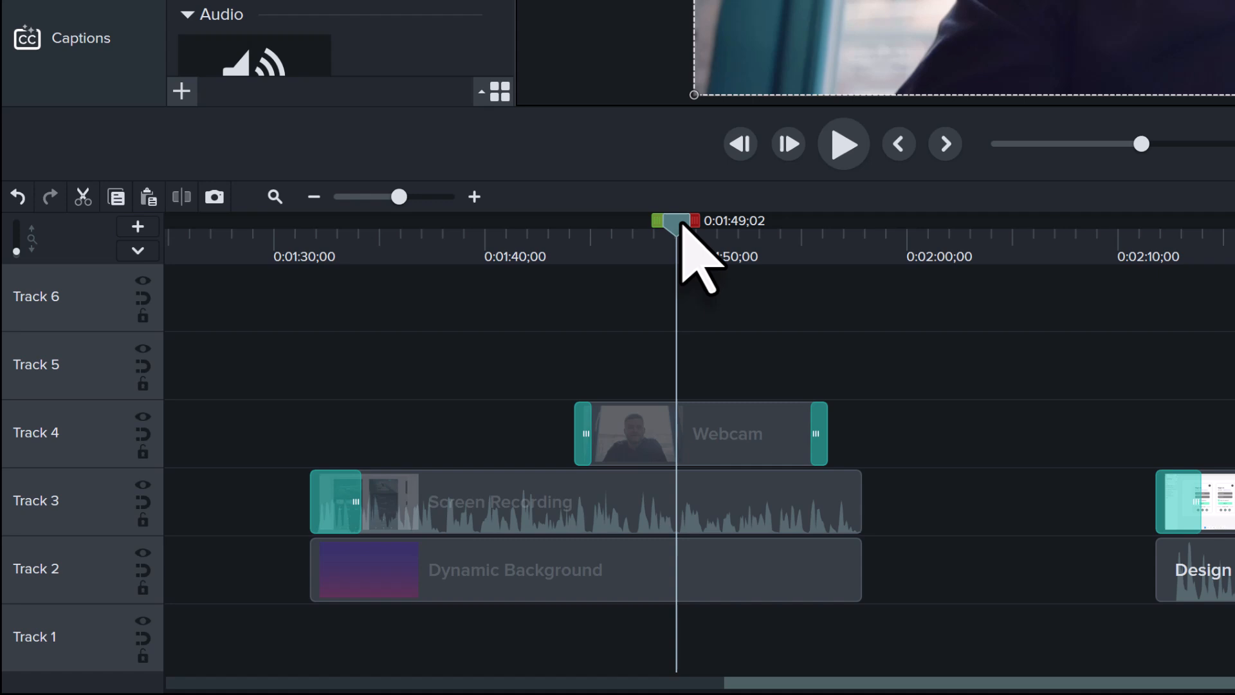
Step: Split All so Webcam, Screen Recording and Dynamic Background clips break at 1:49;02
right_click(681, 236)
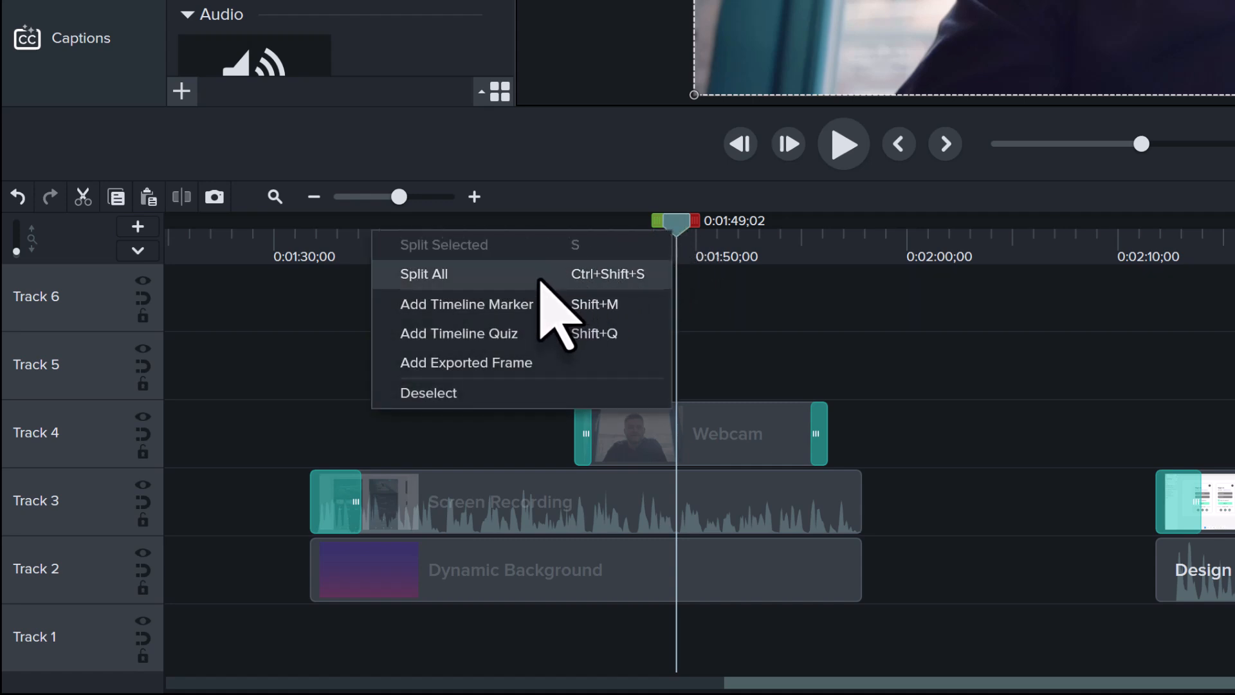
left_click(424, 273)
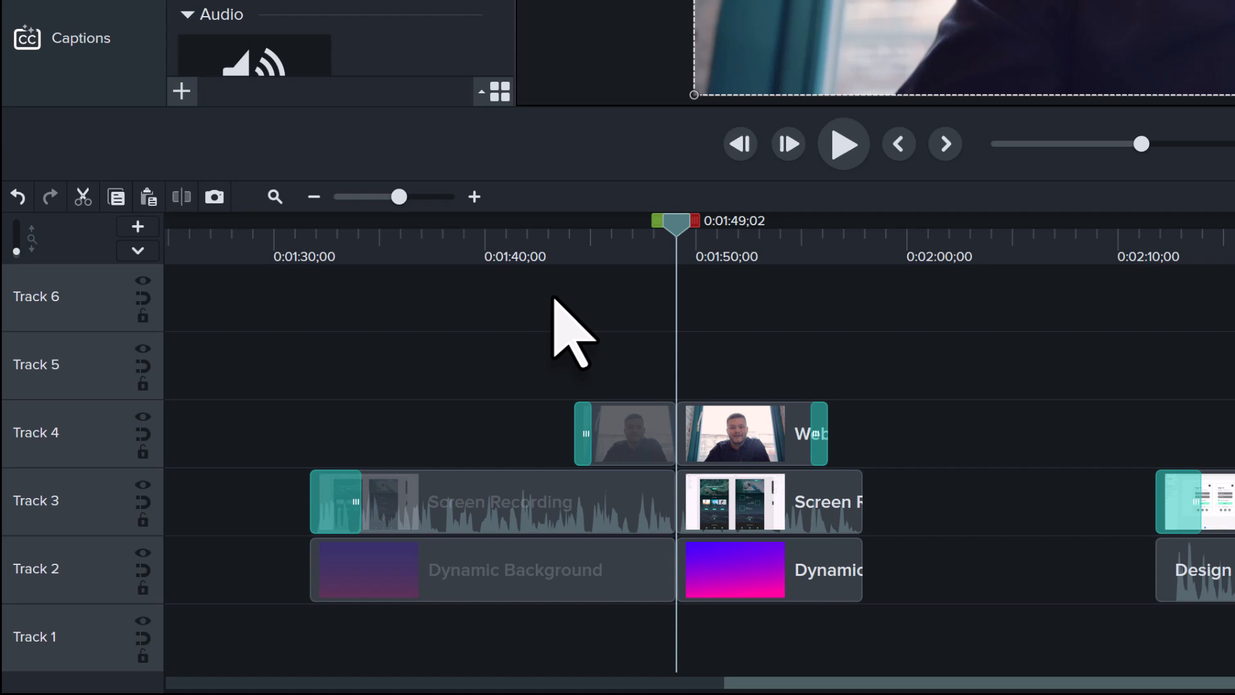
mouse_move(685, 260)
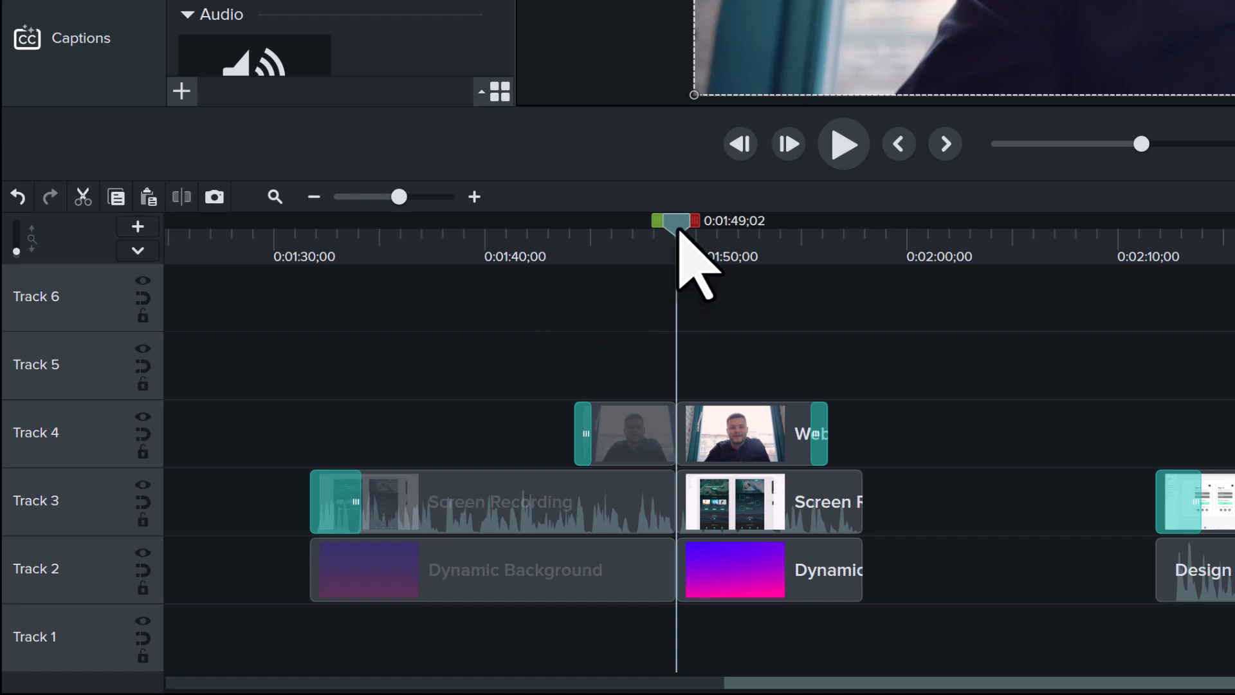
key("shift")
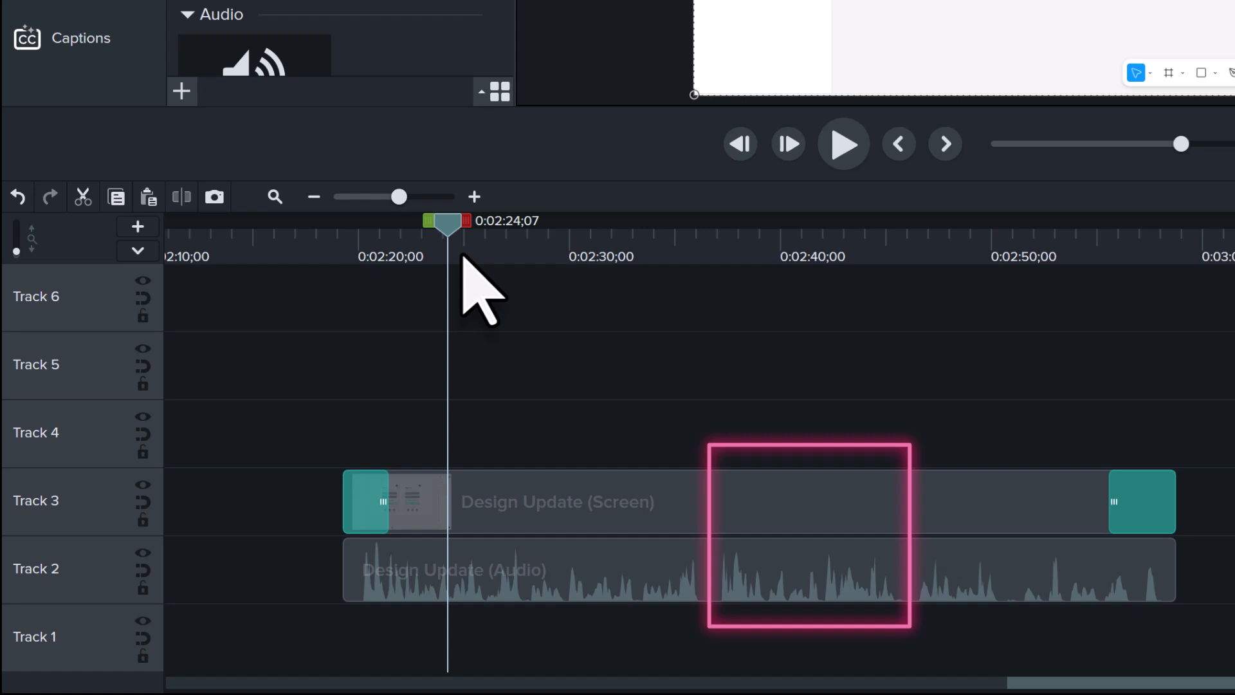
Step: Mark a range from about 2:24 to 2:36 and cut it from the Design Update screen and audio clips
left_click(706, 228)
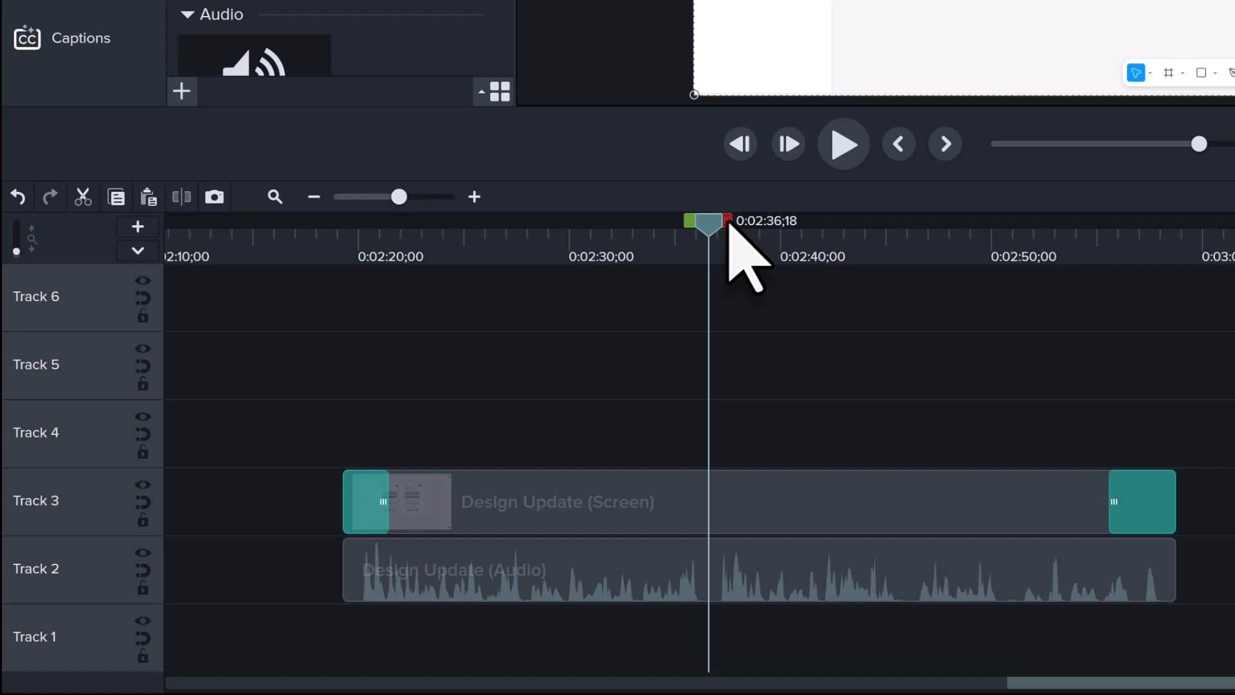
left_click_drag(707, 228, 905, 229)
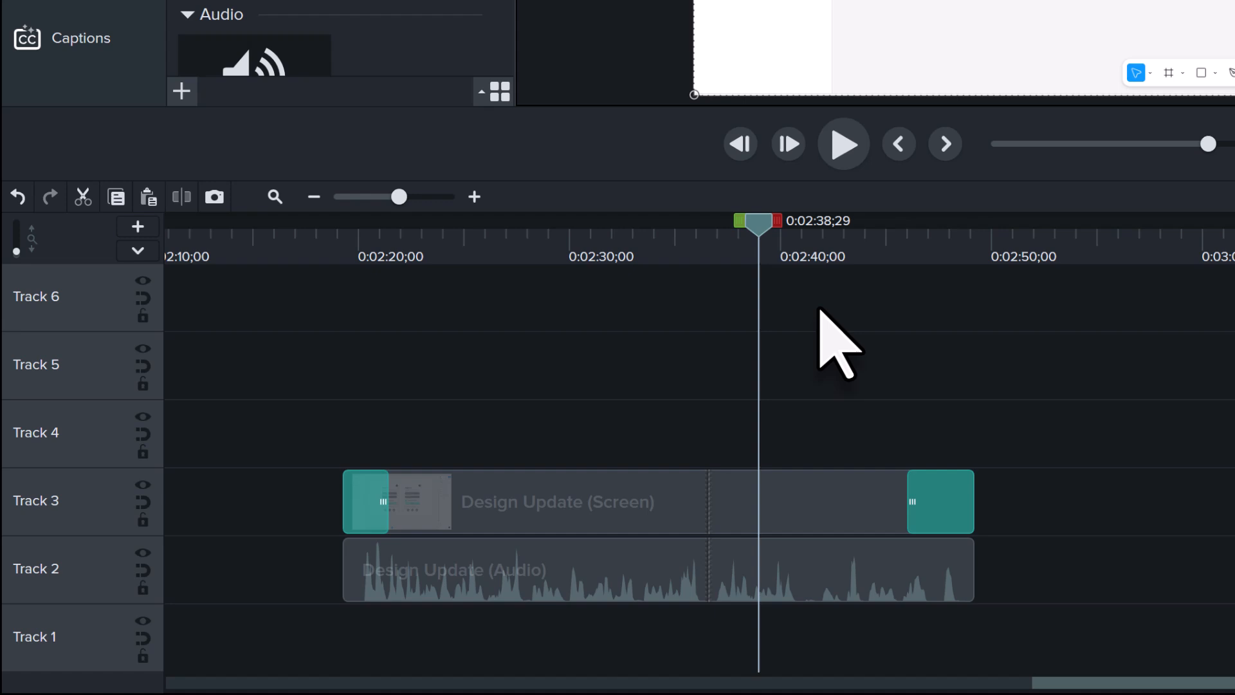
left_click(551, 502)
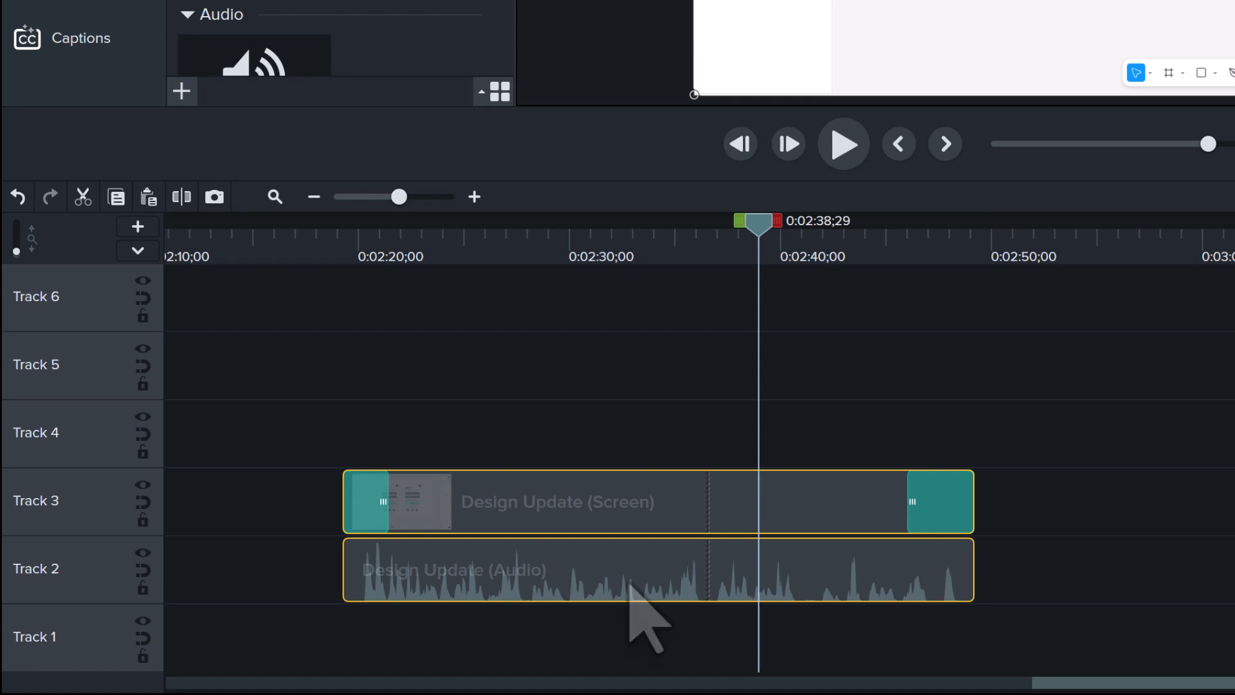
Step: Mark a selection range from 2:38;29 to 2:40;05 across both Design Update clips
left_click_drag(756, 228, 780, 228)
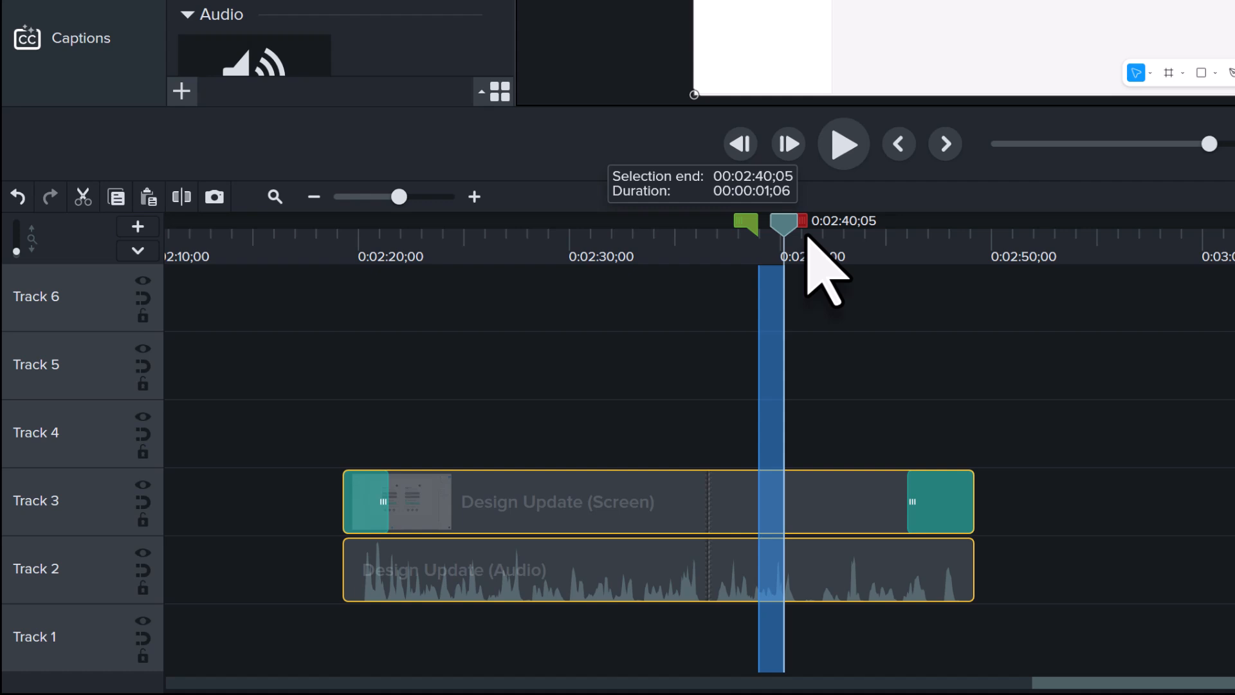
left_click_drag(783, 228, 823, 229)
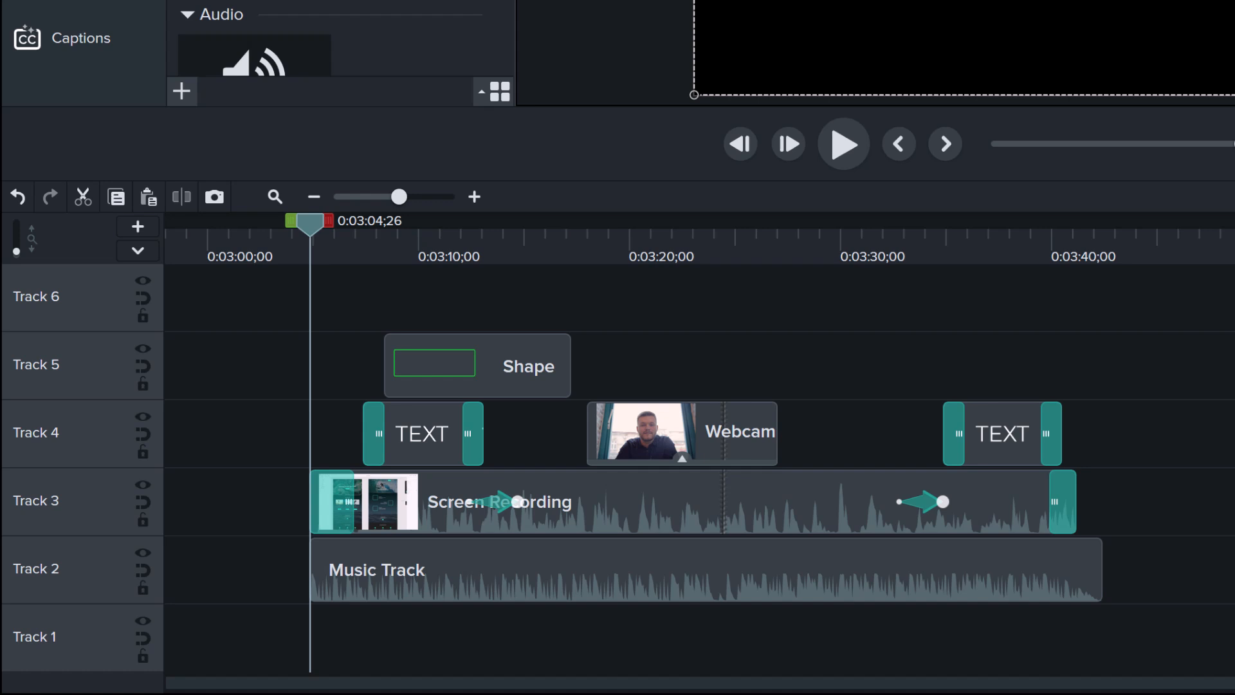
Step: Group the Shape, two TEXT, Webcam, Screen Recording and Music Track clips into Group 1 with 6 media
left_click(422, 433)
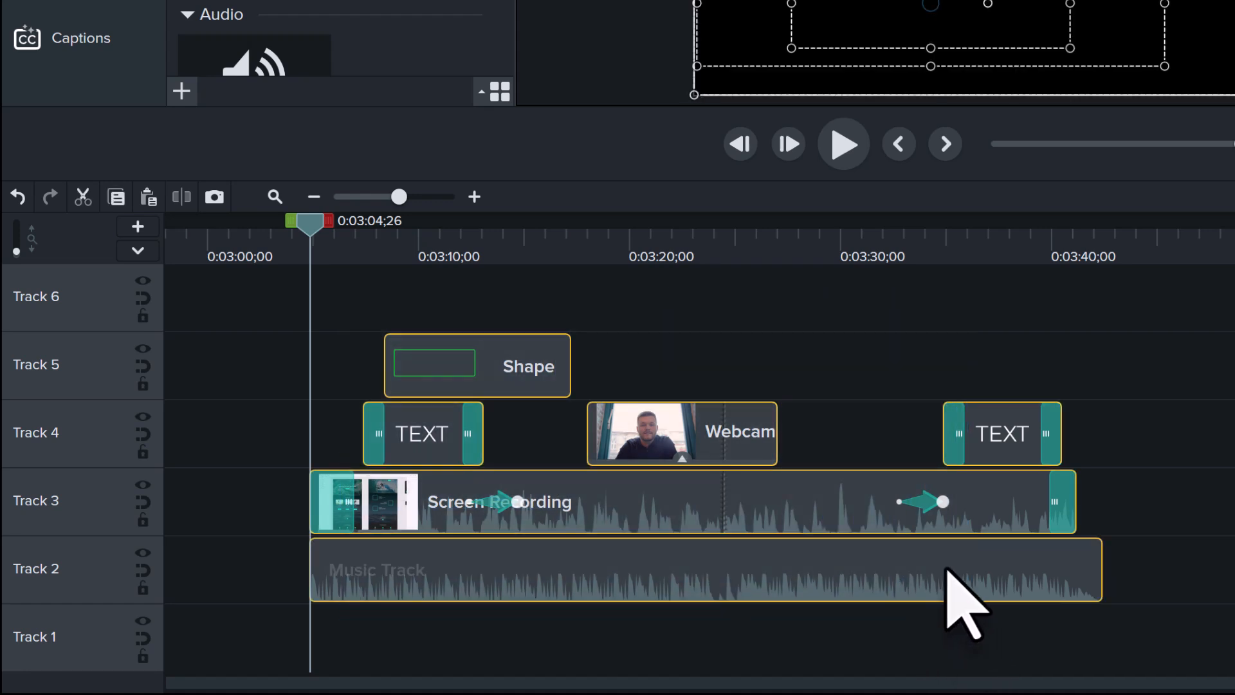
right_click(965, 607)
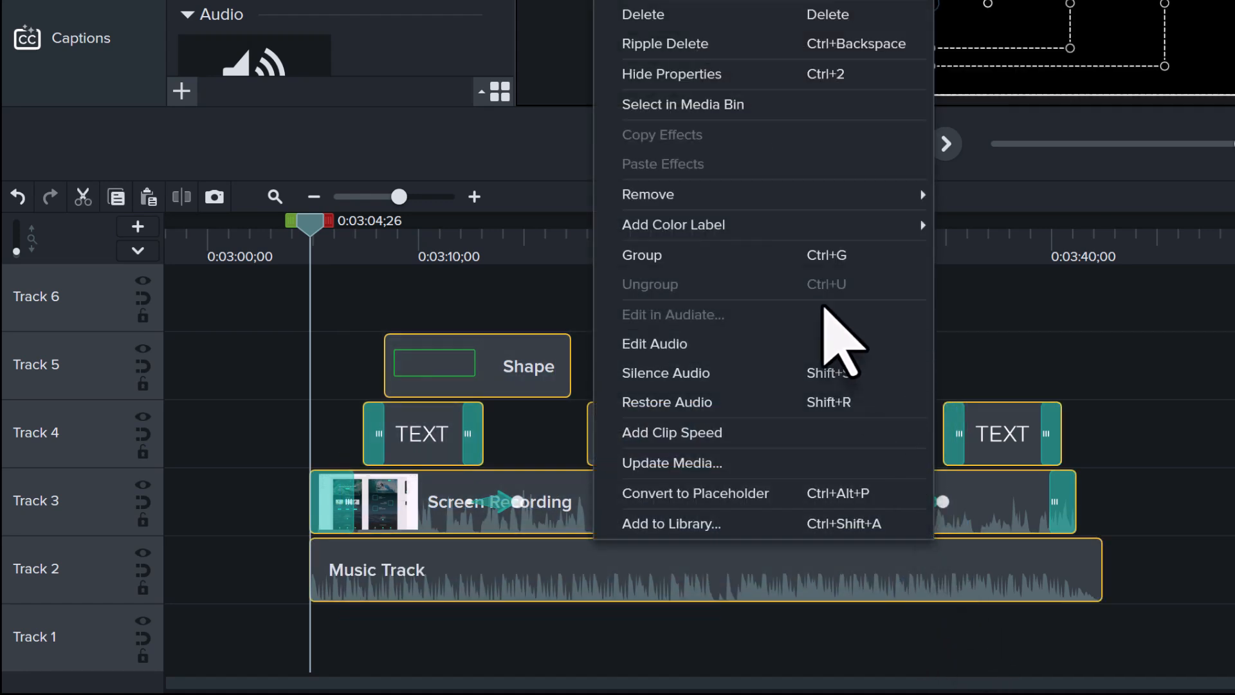
mouse_move(796, 267)
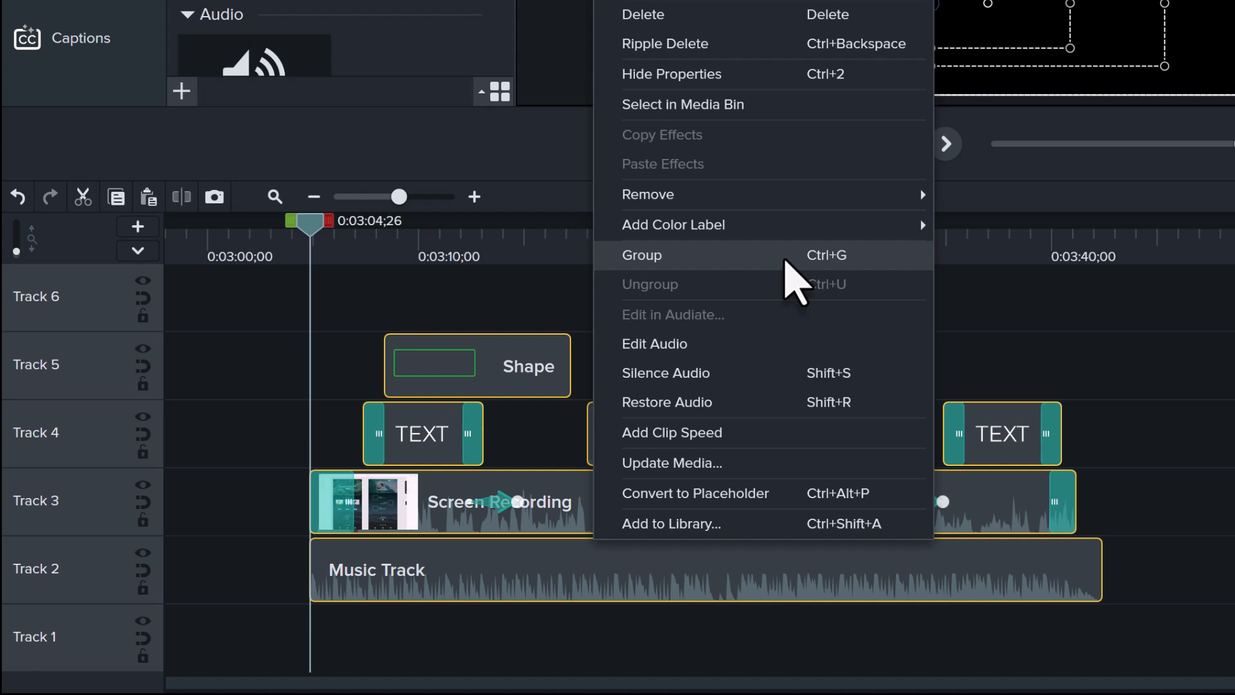
left_click(642, 255)
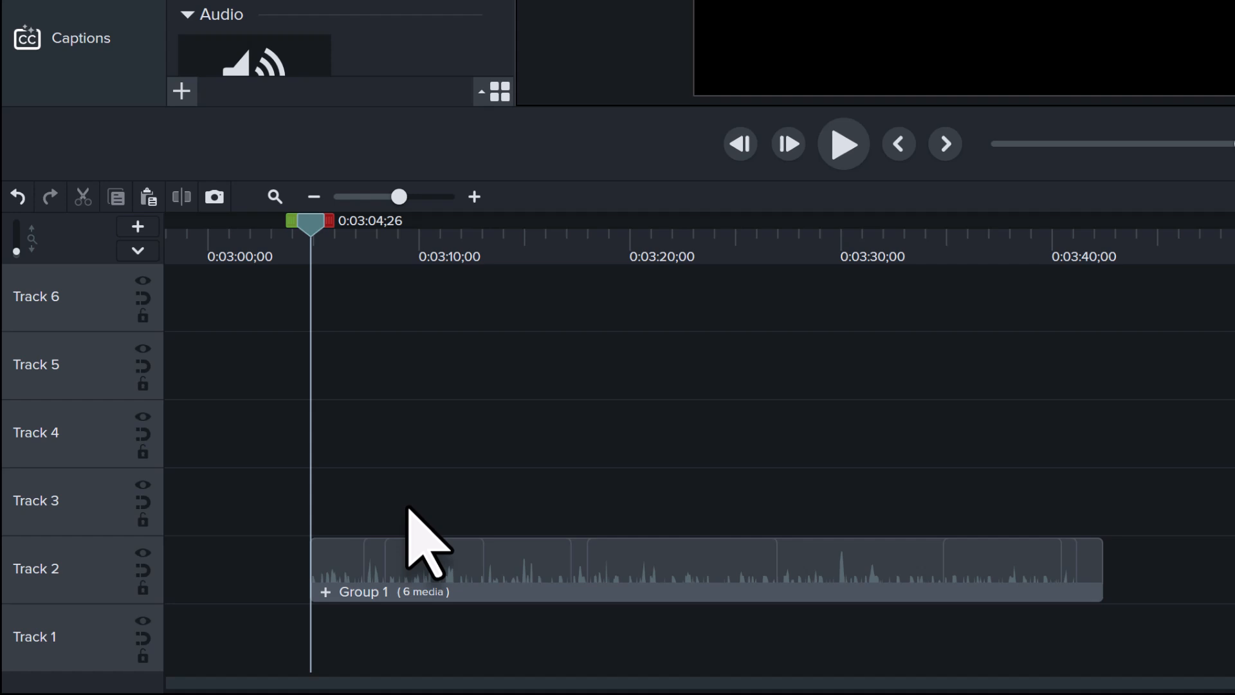
right_click(425, 552)
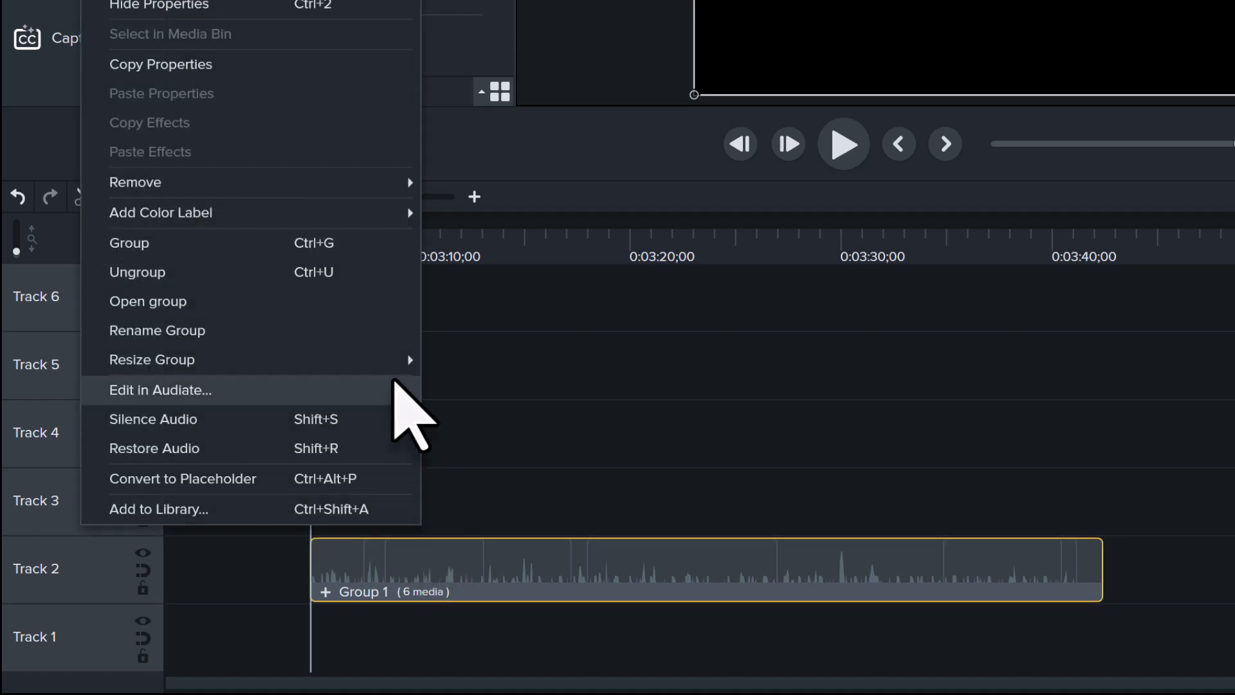